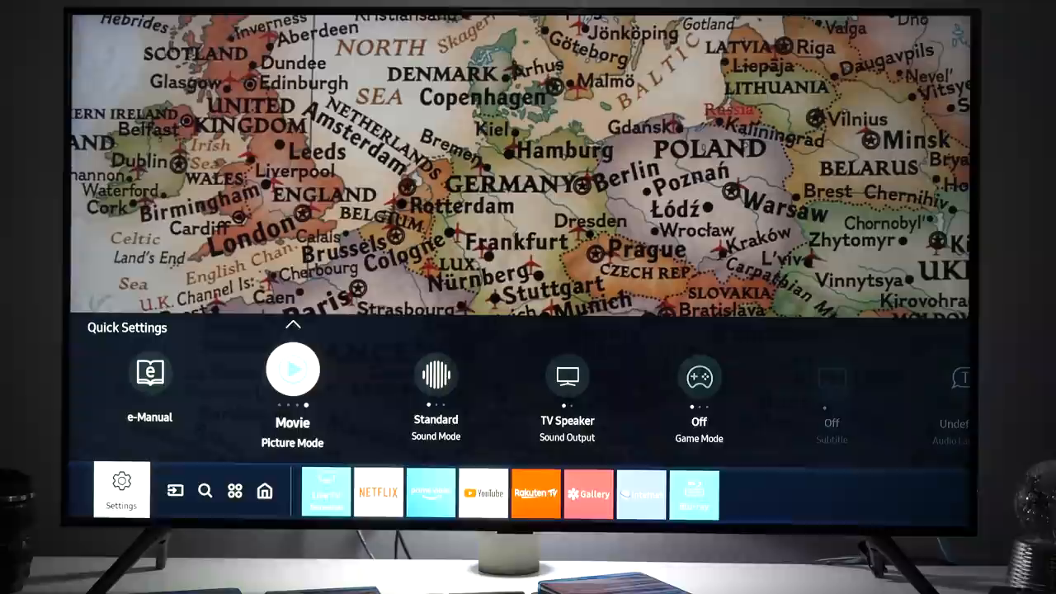
Enter the full Settings menu from the quick settings bar's gear icon
{"action": "left_click", "coordinate": [292, 369]}
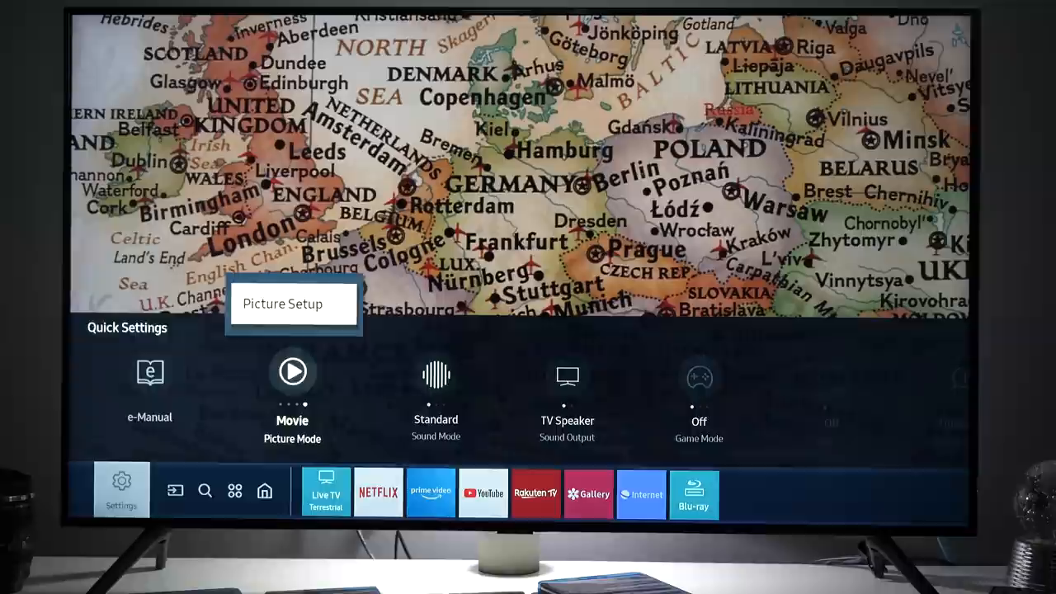
{"action": "left_click", "coordinate": [282, 303]}
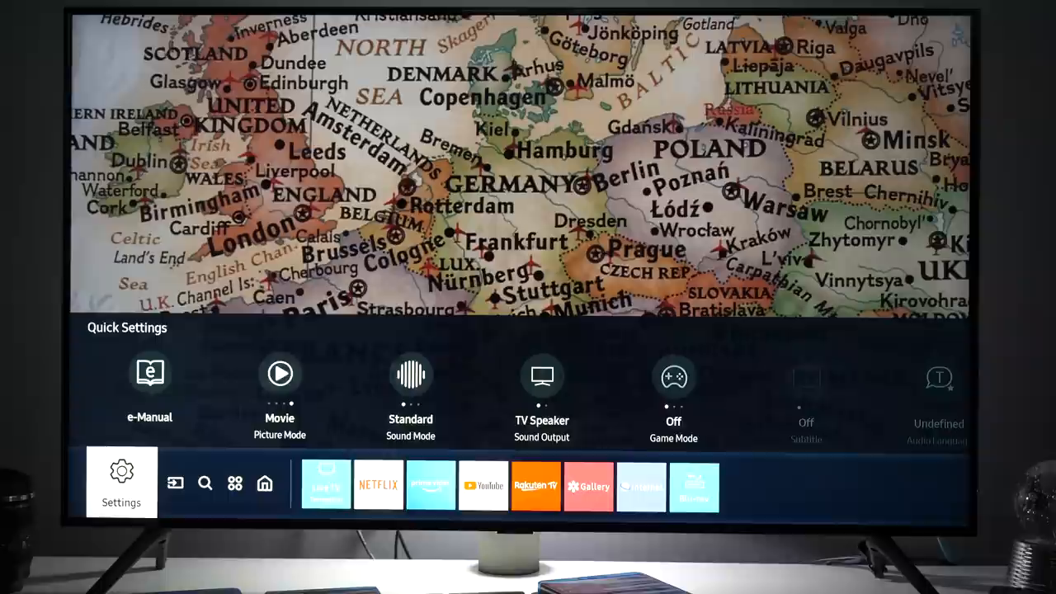
{"action": "left_click", "coordinate": [122, 482]}
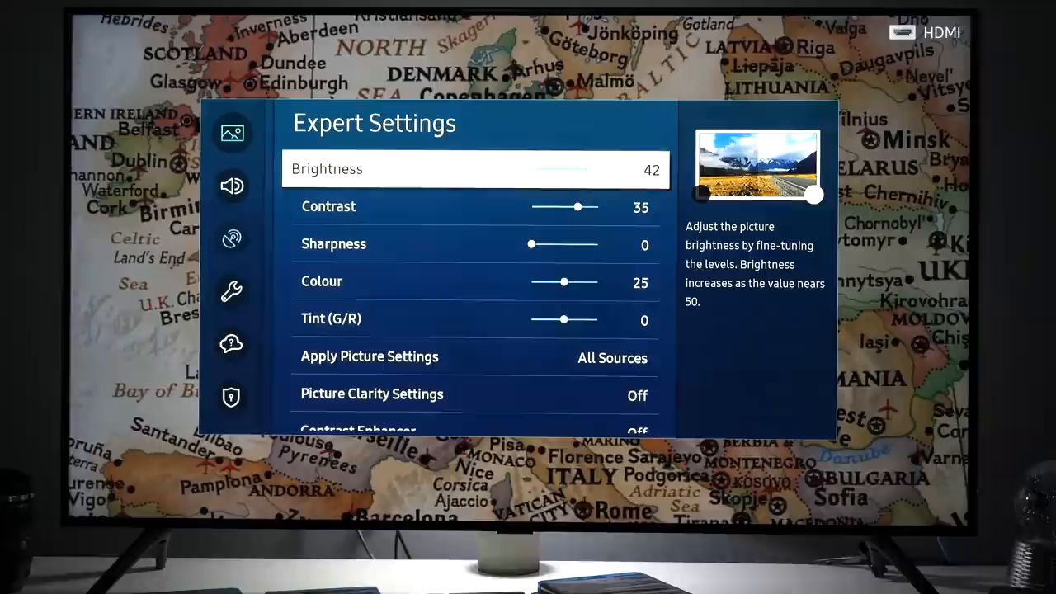
Reach Picture's Expert Settings showing Brightness 42, Contrast 35 and Colour 25
{"action": "key", "text": "Down"}
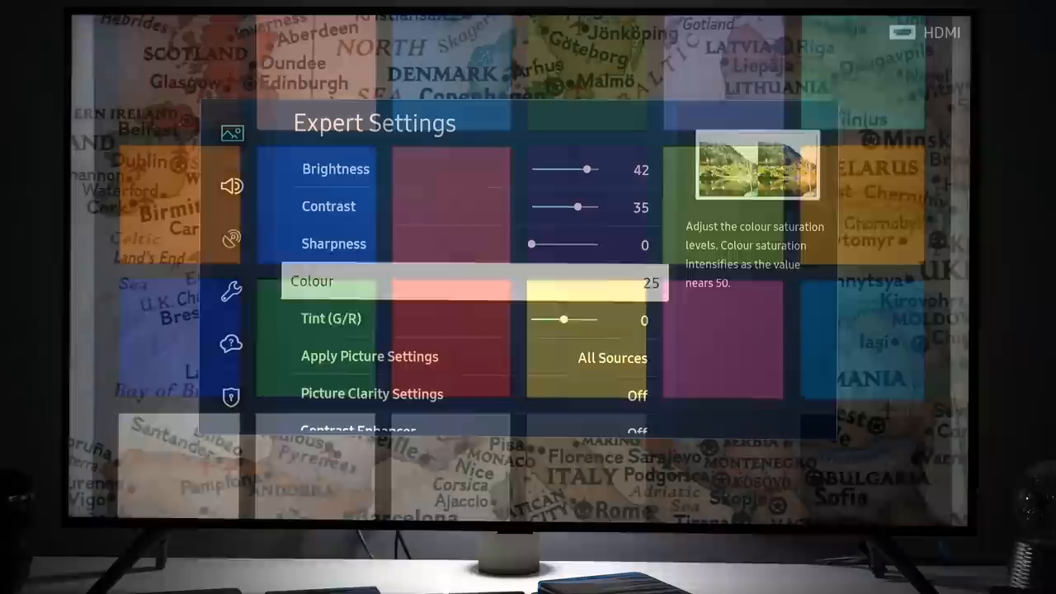
{"action": "key", "text": "down"}
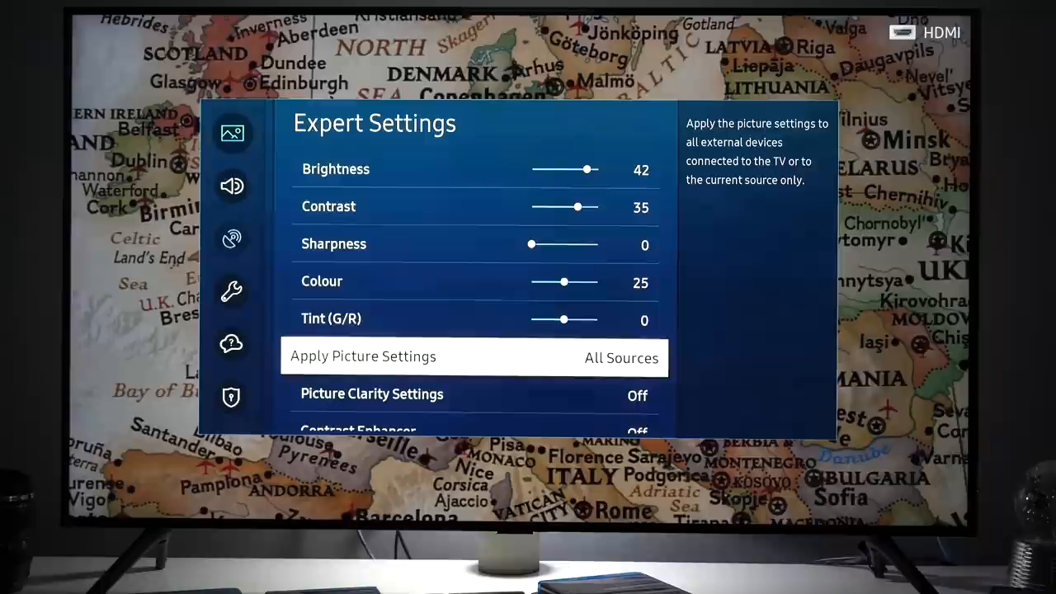
{"action": "left_click", "coordinate": [371, 393]}
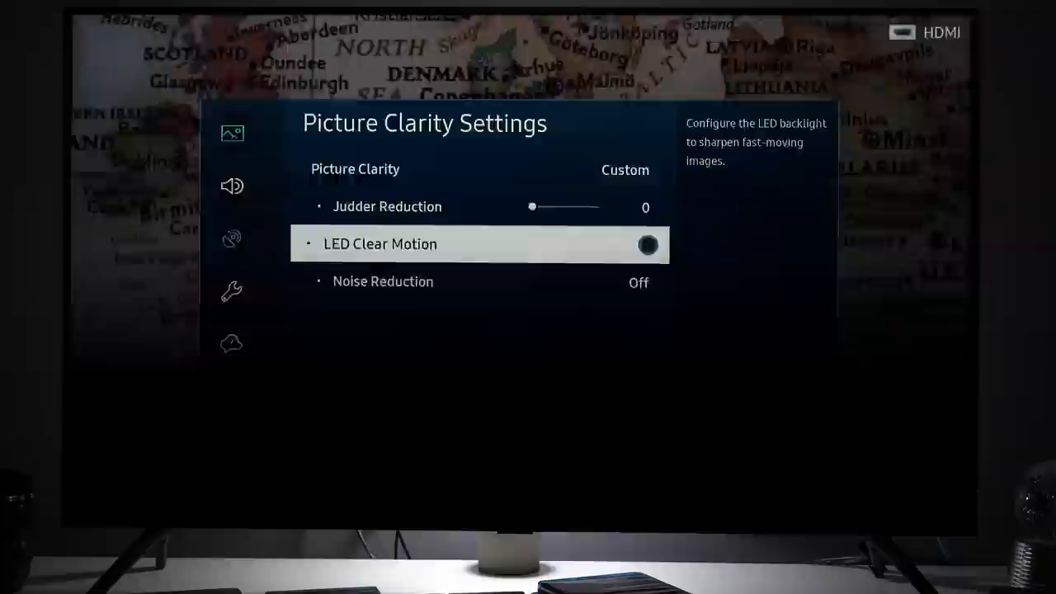
{"action": "left_click", "coordinate": [647, 244]}
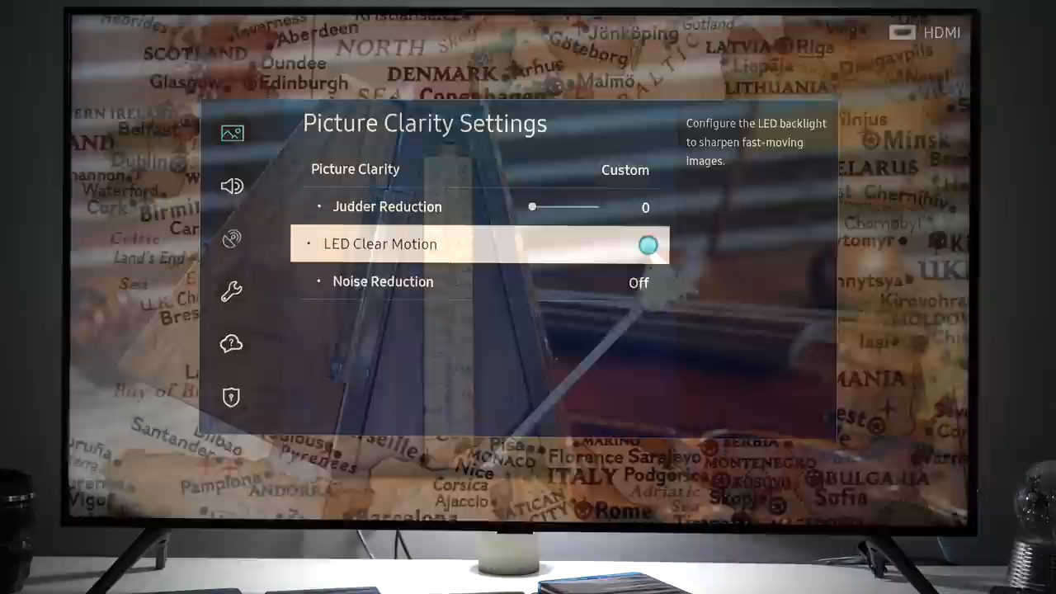
{"action": "left_click", "coordinate": [649, 244]}
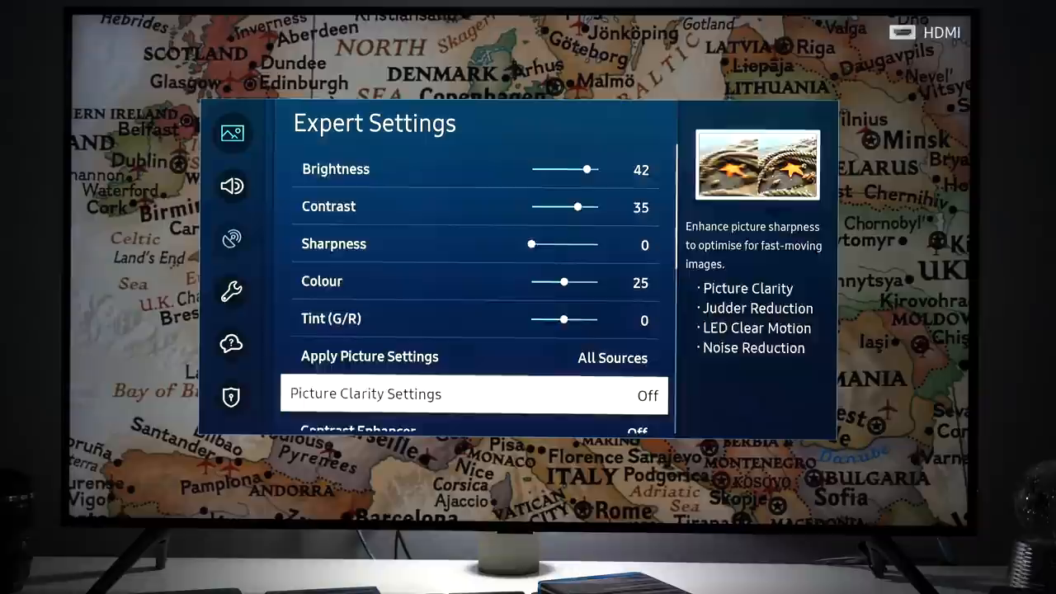
{"action": "scroll", "scroll_direction": "down", "scroll_amount": 3}
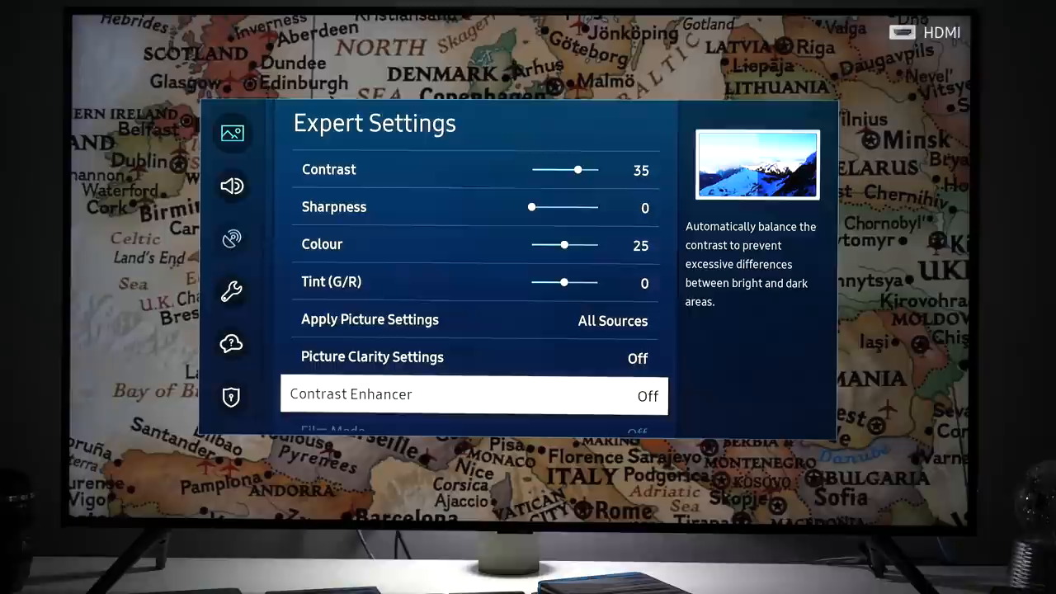
{"action": "scroll", "scroll_direction": "down", "scroll_amount": 3}
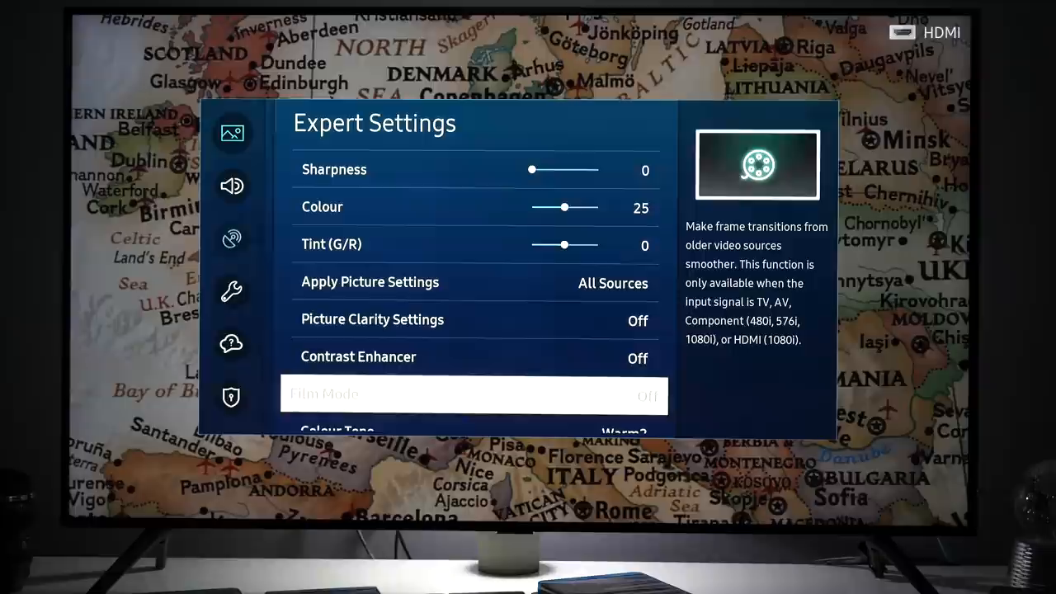
Bring the Gamma BT.1886 level to 0 with Colour Tone left at Warm2
{"action": "scroll", "scroll_direction": "down", "scroll_amount": 3}
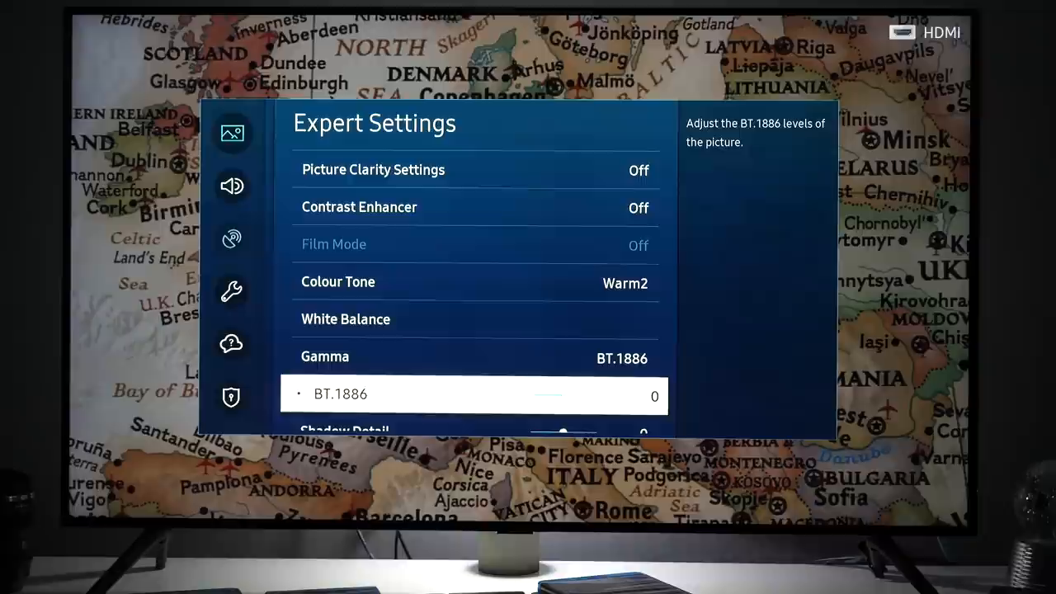
Move to Shadow Detail and leave it at 0 beneath the BT.1886 level
{"action": "key", "text": "Up"}
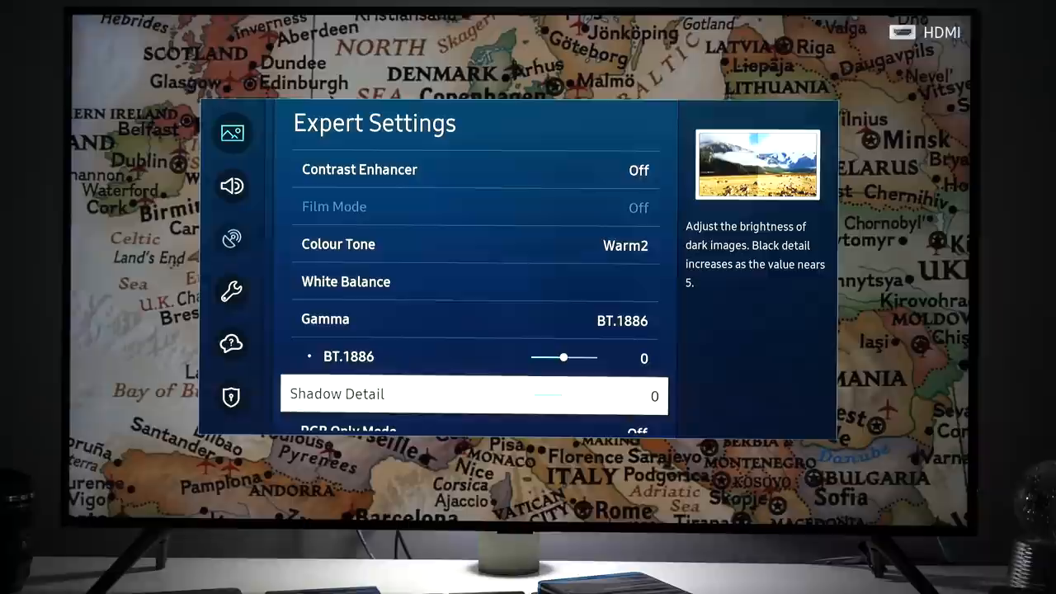
Reach Colour Space Settings below RGB Only Mode and keep it on Auto
{"action": "left_click", "coordinate": [476, 393]}
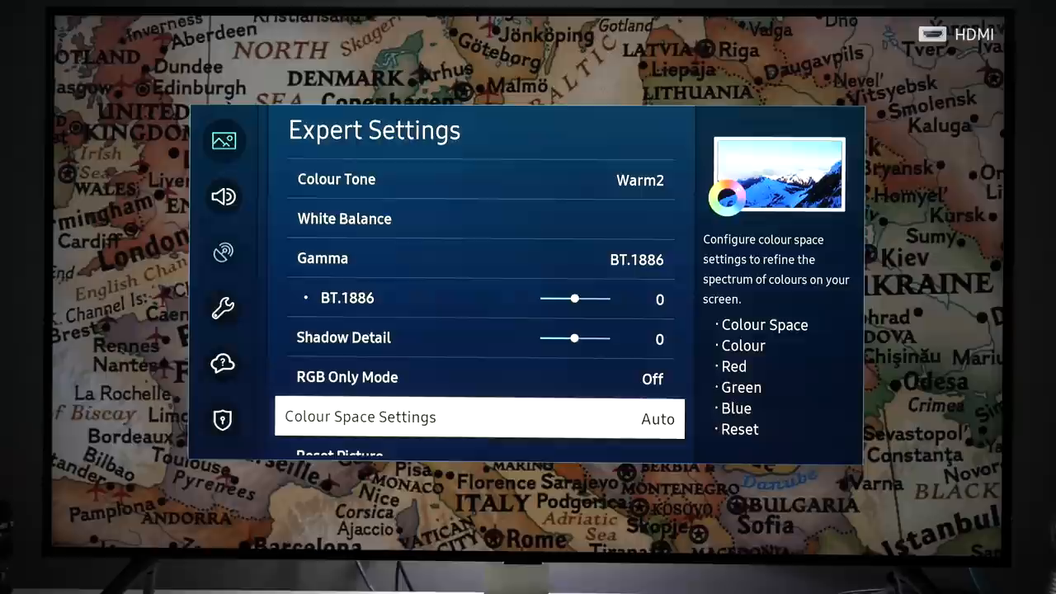
Scroll past Reset Picture and go back to the Picture menu (Movie mode, 16:9 Standard)
{"action": "scroll", "scroll_direction": "down", "scroll_amount": 3}
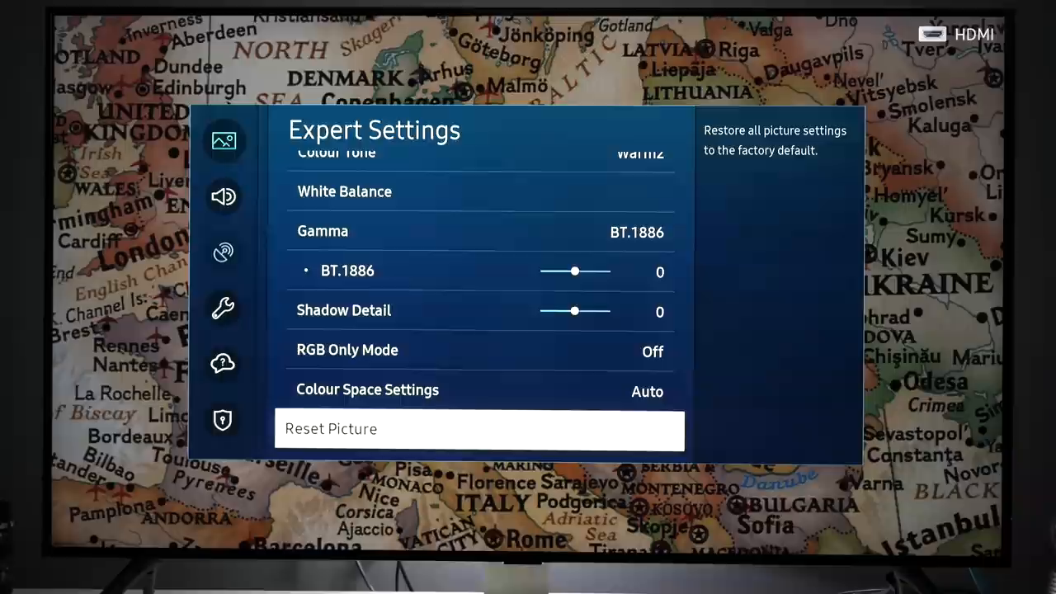
{"action": "key", "text": "Back"}
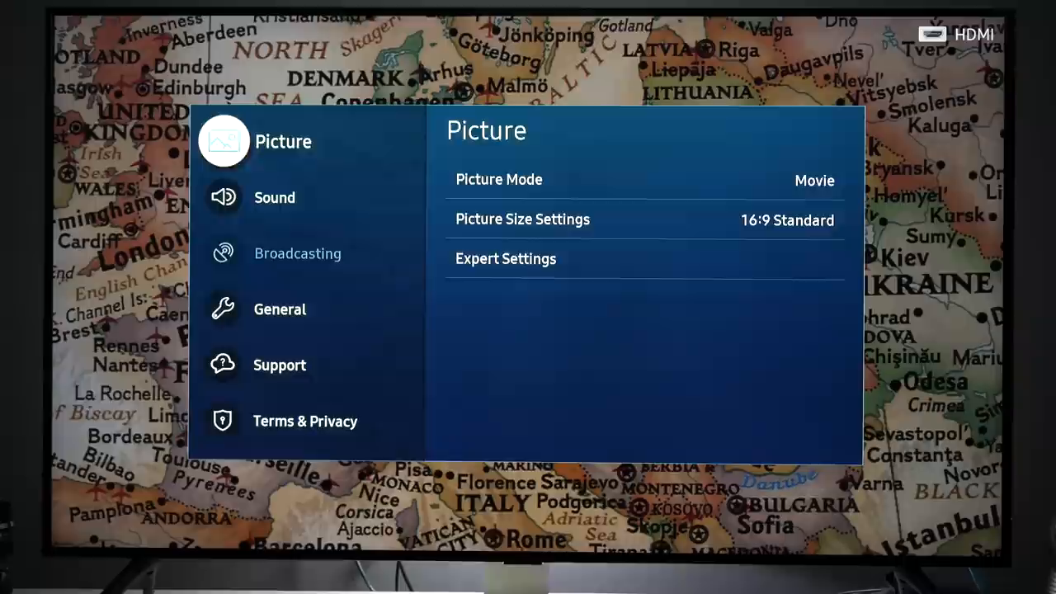
Show General's Eco Solution with Minimum Brightness 18 and Auto Power Off 4 hours
{"action": "left_click", "coordinate": [280, 308]}
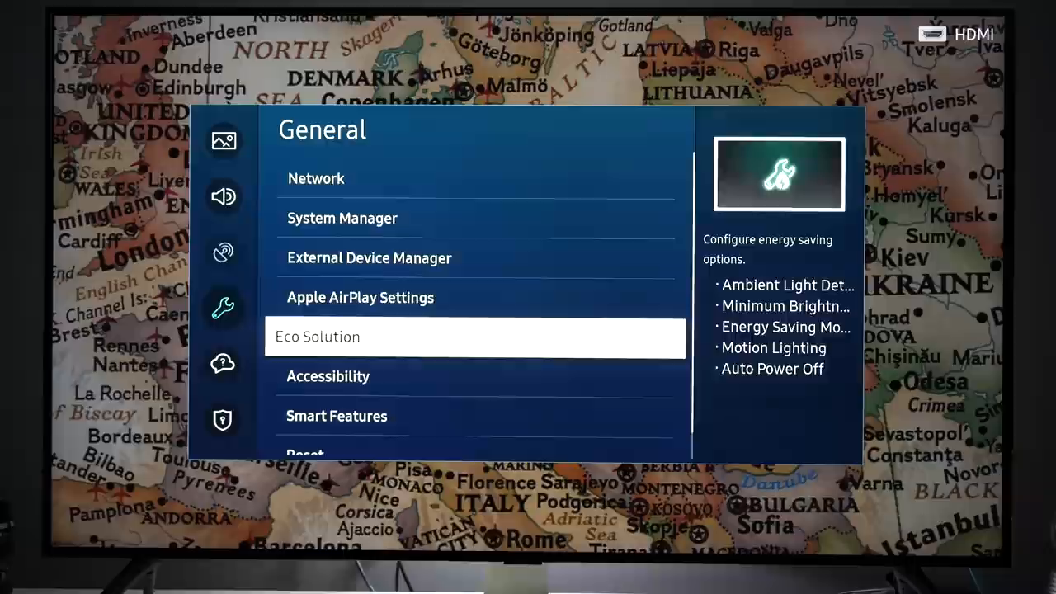
{"action": "left_click", "coordinate": [476, 337]}
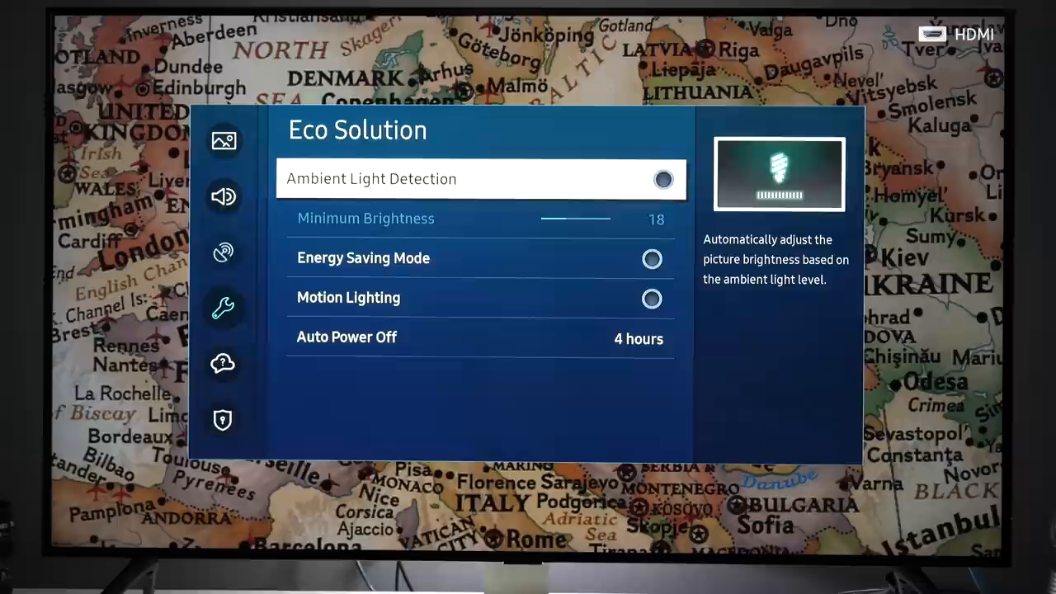